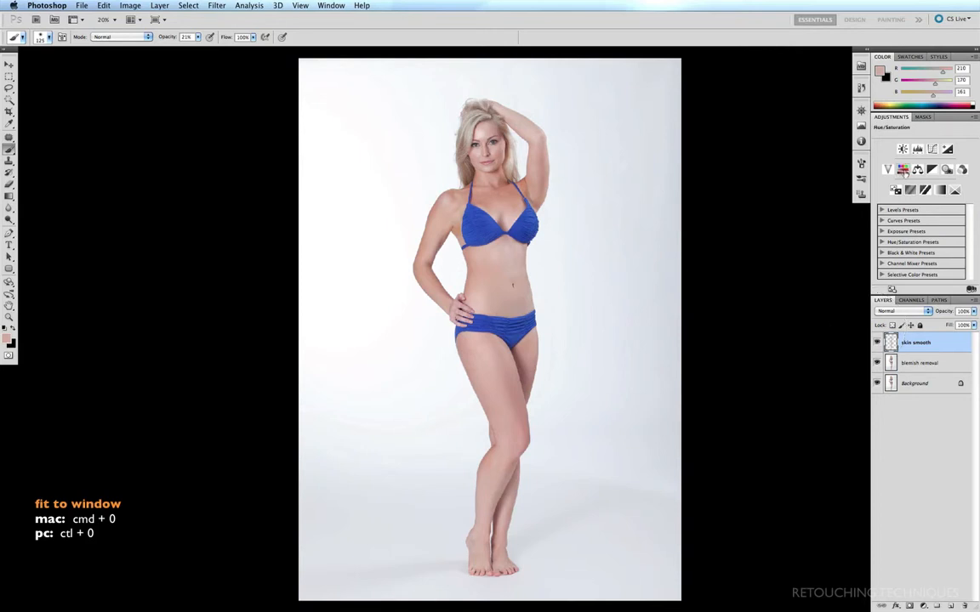
mouse_move(903, 170)
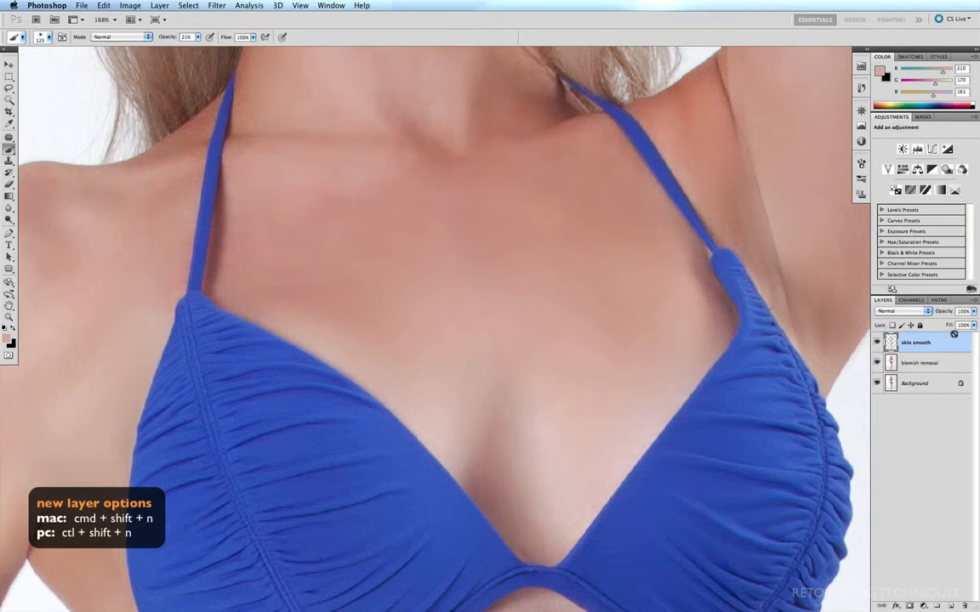
- Create a layer named 'noise' in Overlay mode, filled with overlay-neutral 50% gray
key(cmd+shift+n)
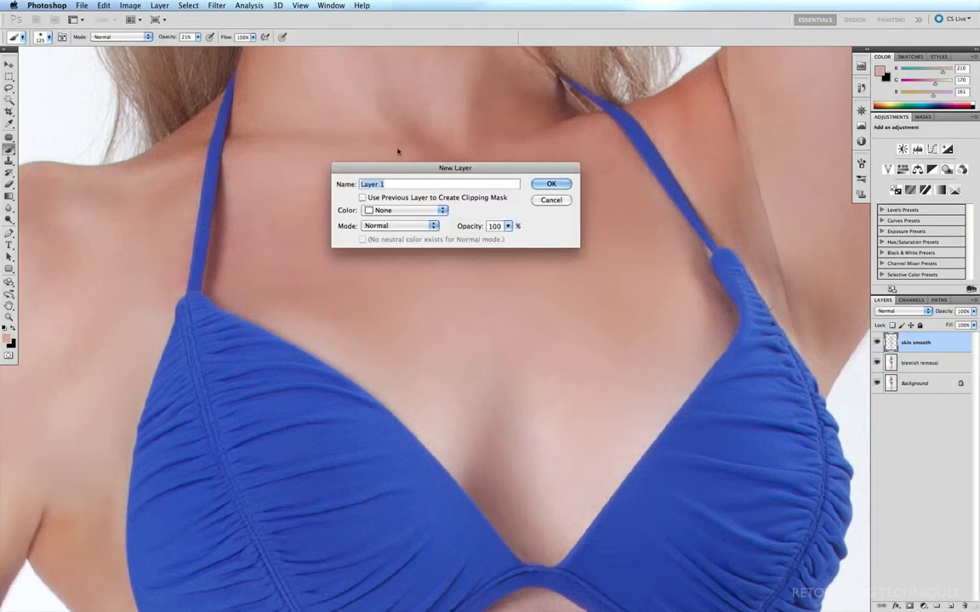
text(noise)
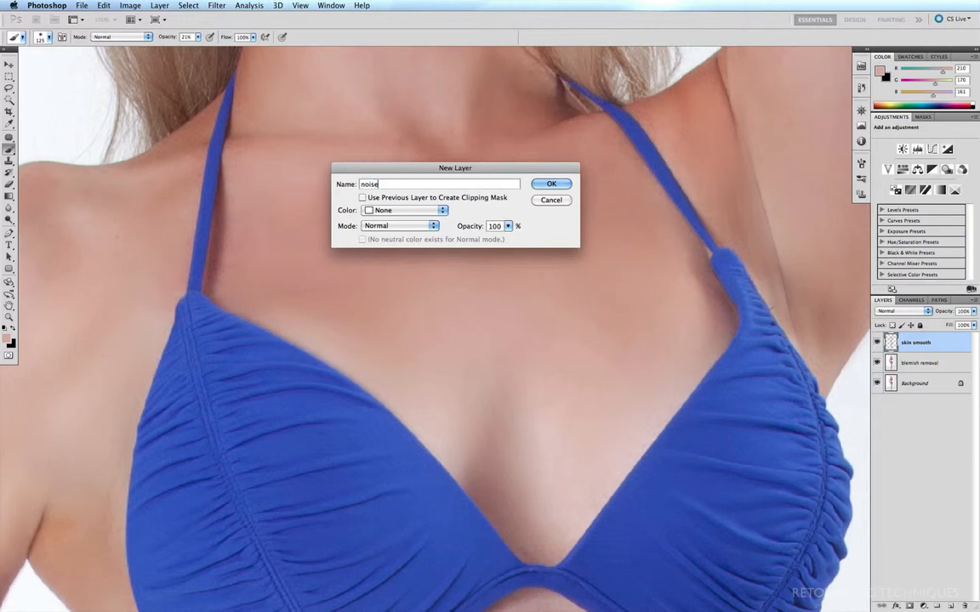
click(400, 225)
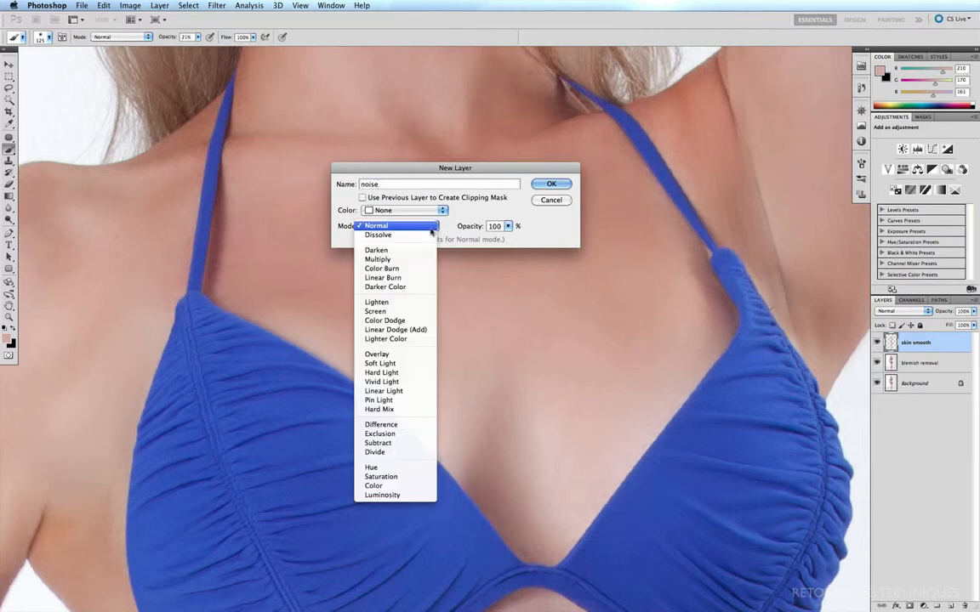
click(376, 354)
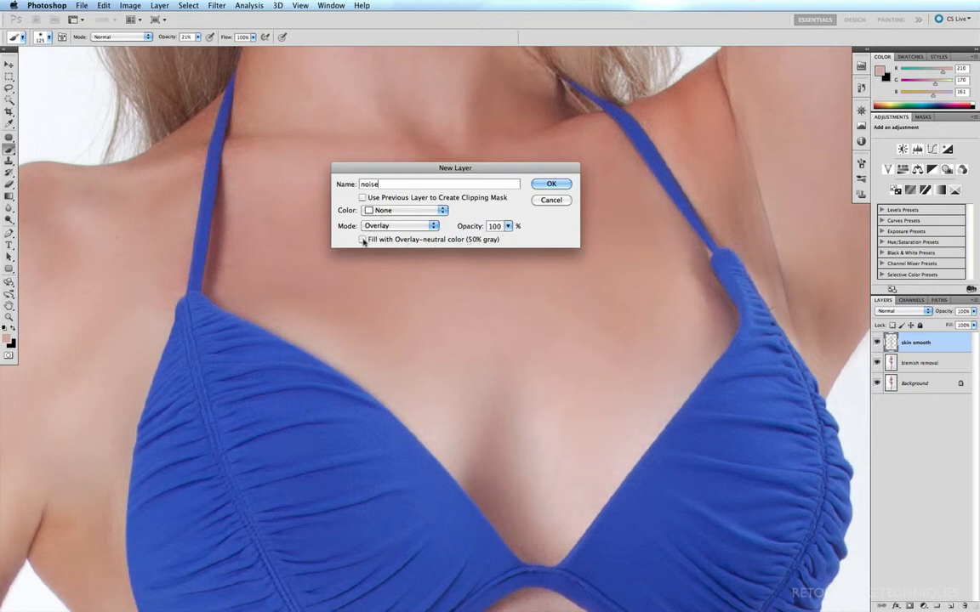
click(552, 184)
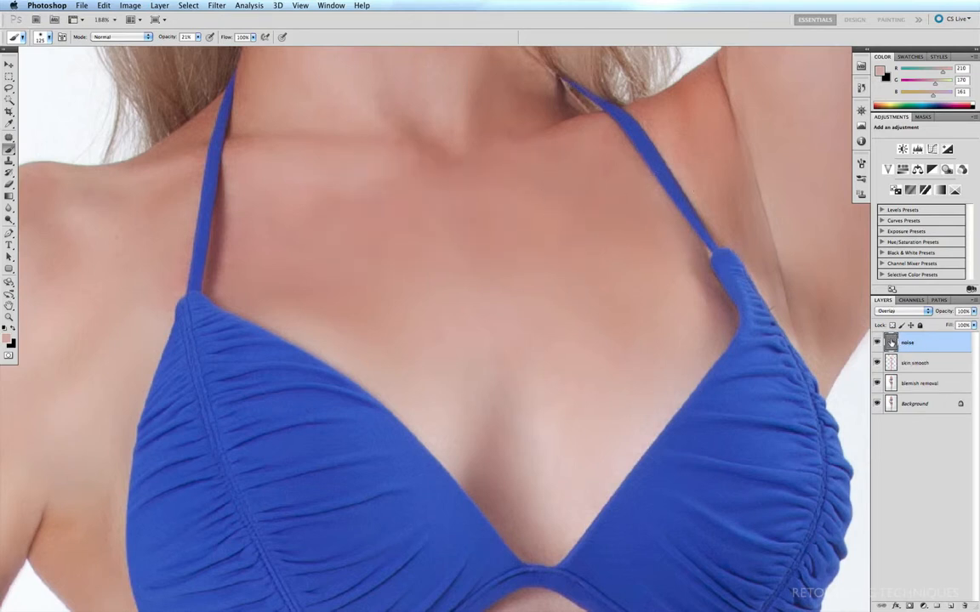
- Solo the noise layer to view it as flat gray, restore all layers, and target it for filtering
click(878, 342)
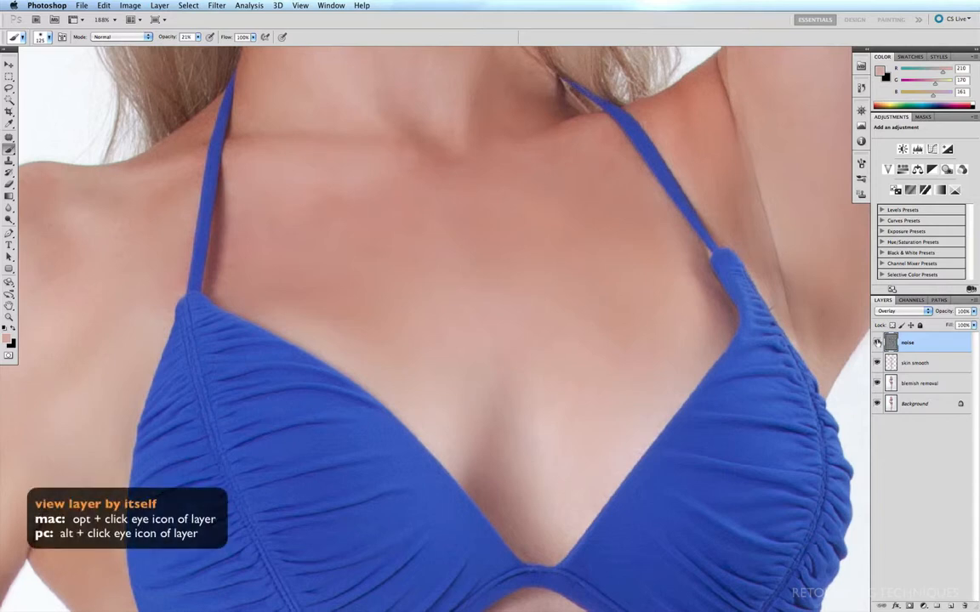
click(878, 342)
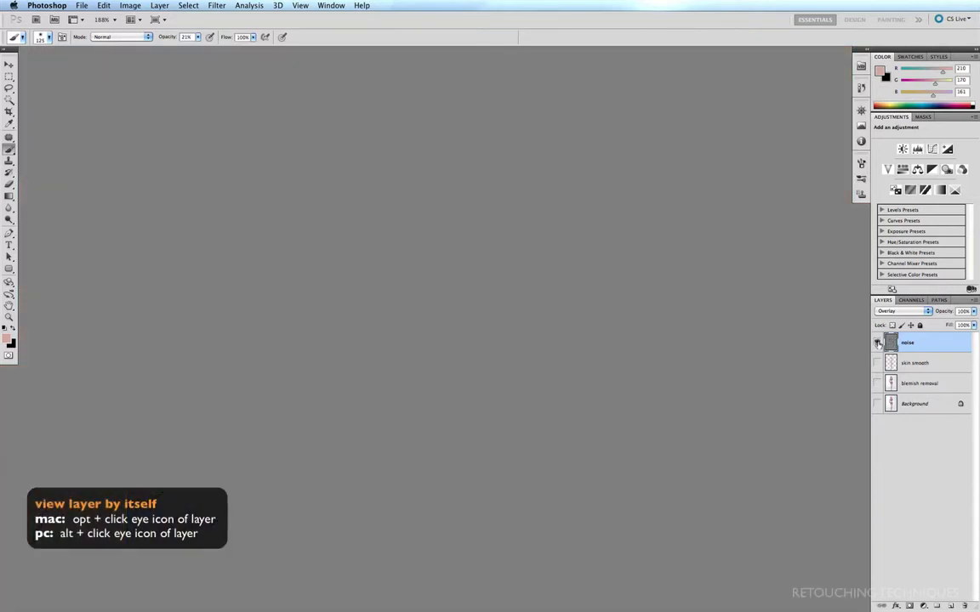
click(878, 342)
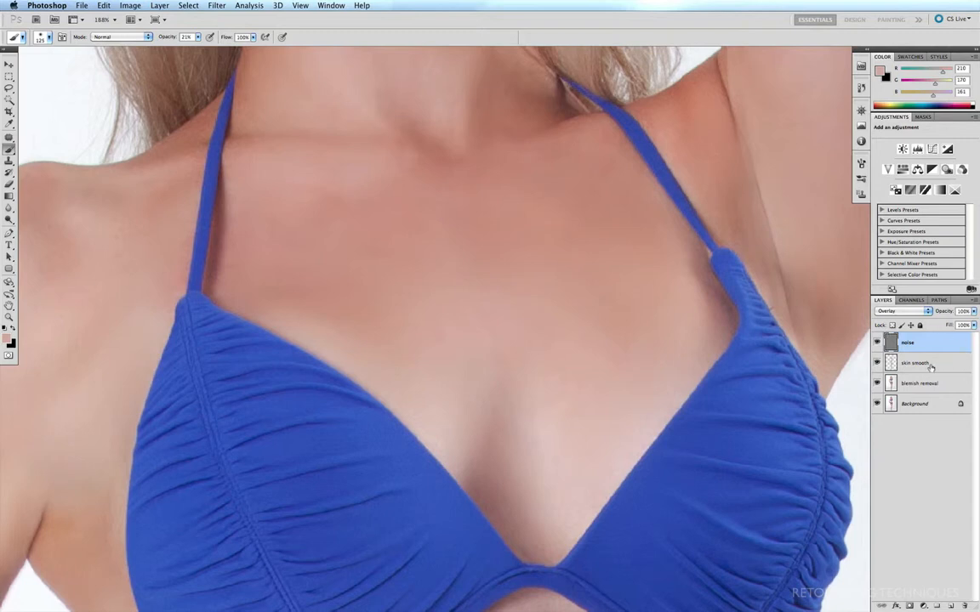
click(909, 342)
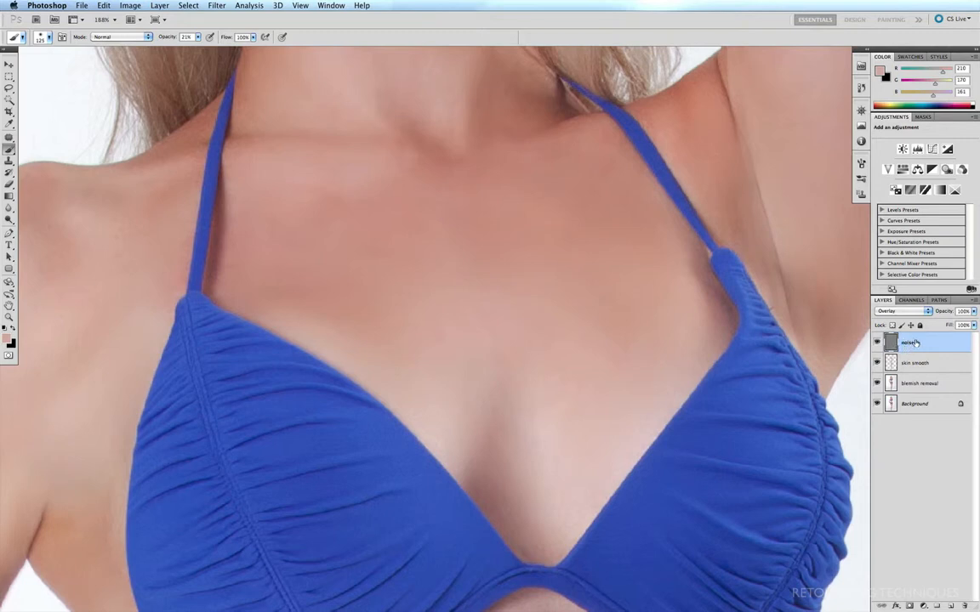
click(216, 5)
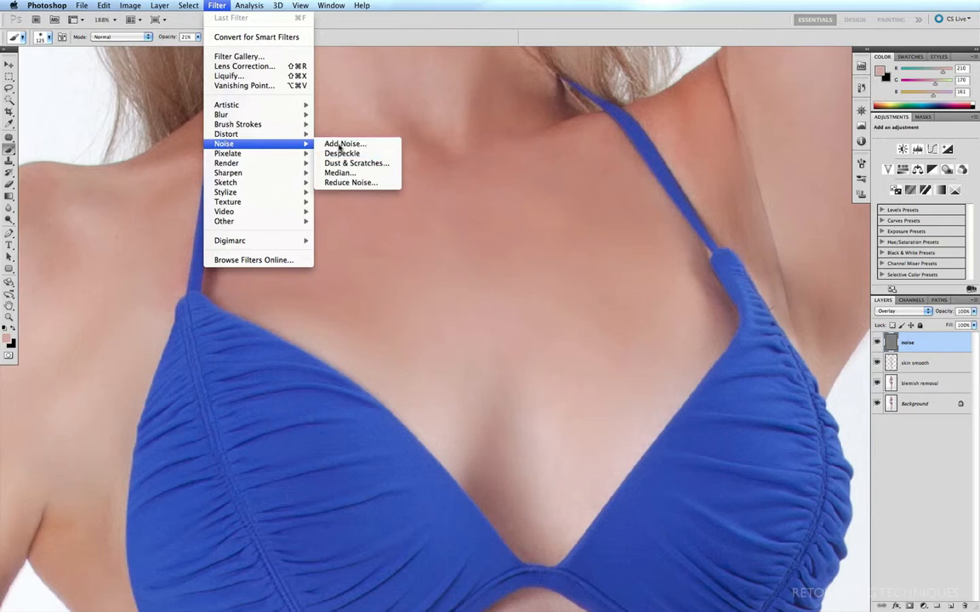
- Bring up Add Noise with a 5% amount and Uniform distribution
click(343, 143)
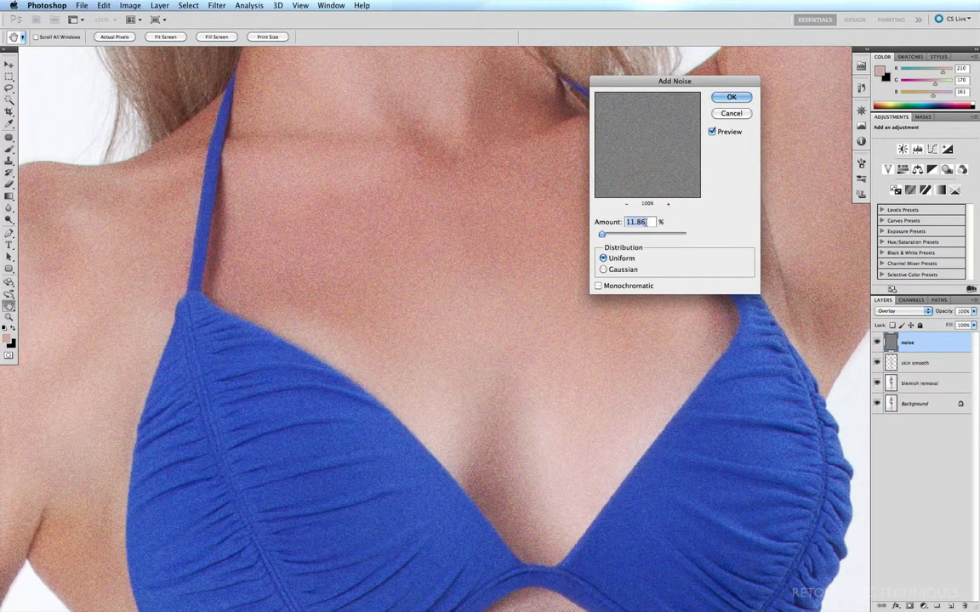
text(5)
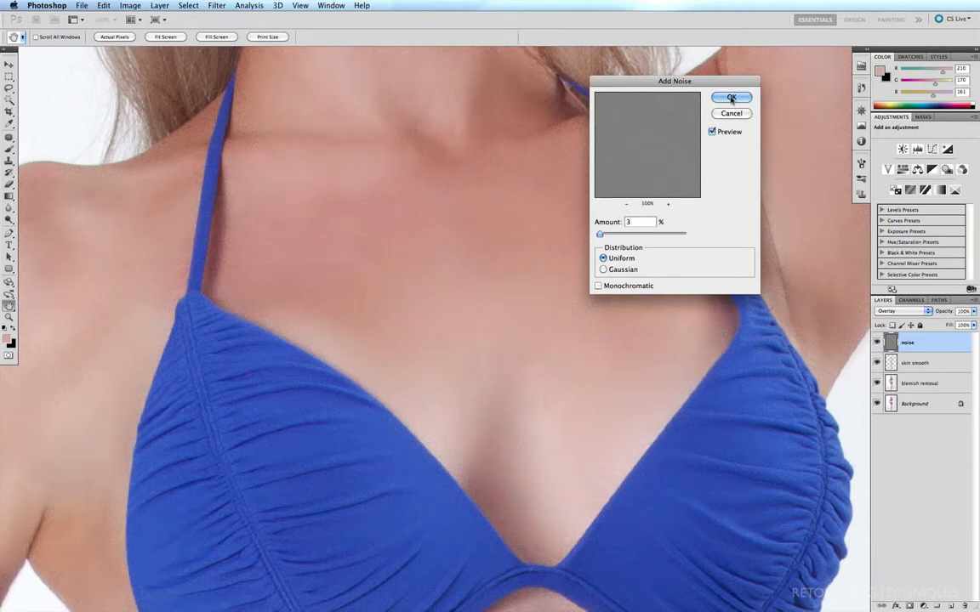
- Apply the Add Noise grain, then load a selection from the skin smooth layer's pixels
click(732, 97)
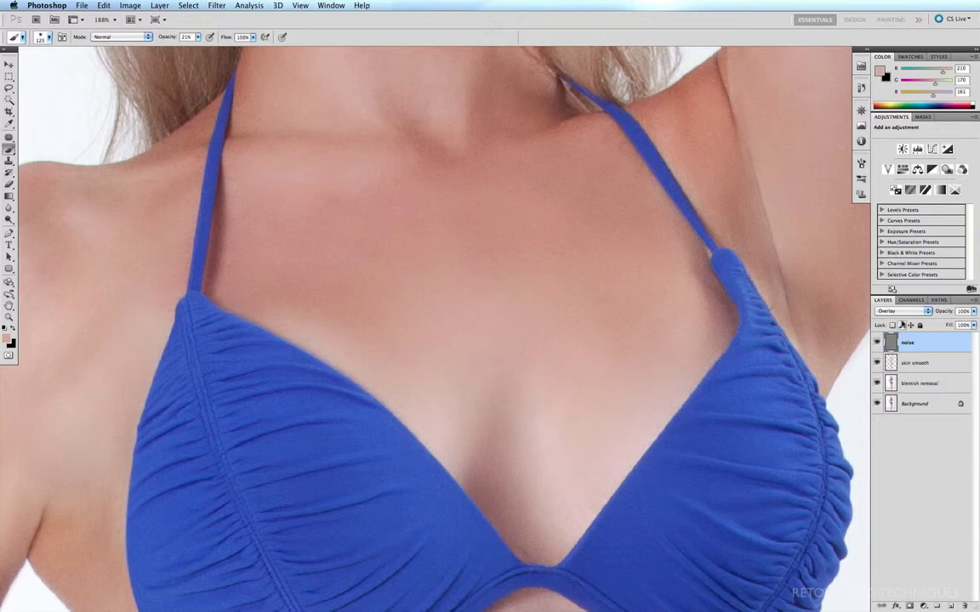
mouse_move(905, 364)
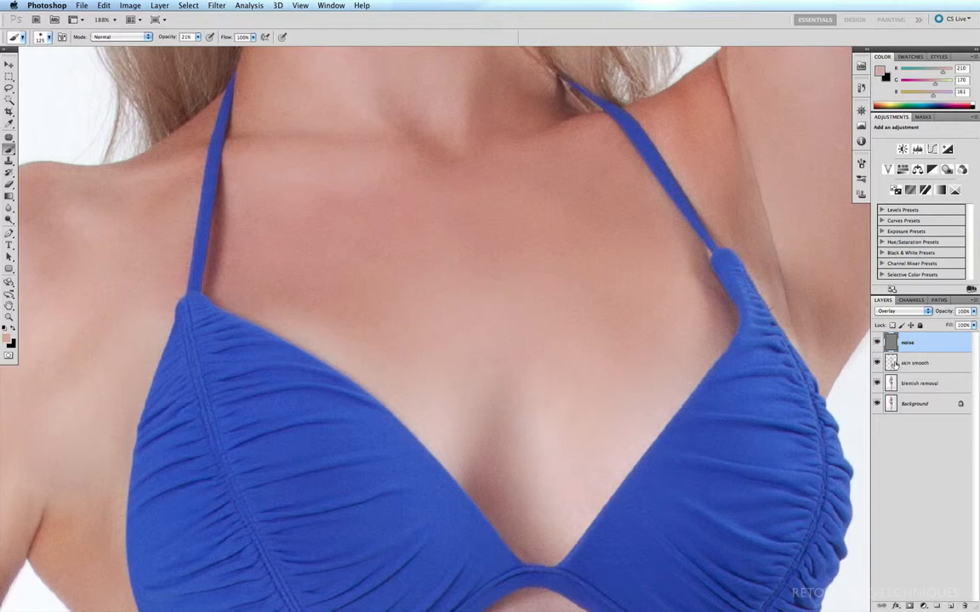
click(891, 342)
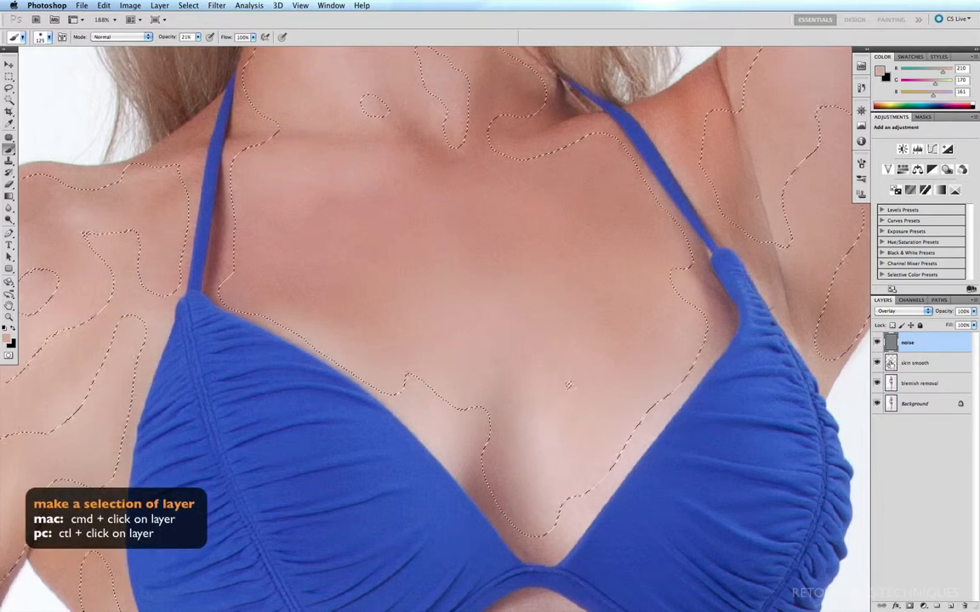